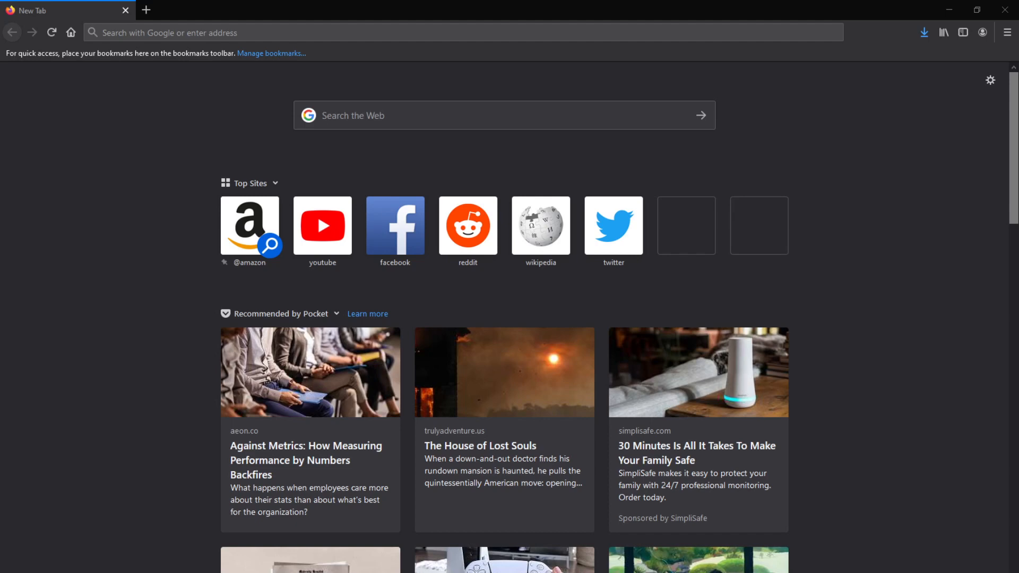
mouse_move(68, 260)
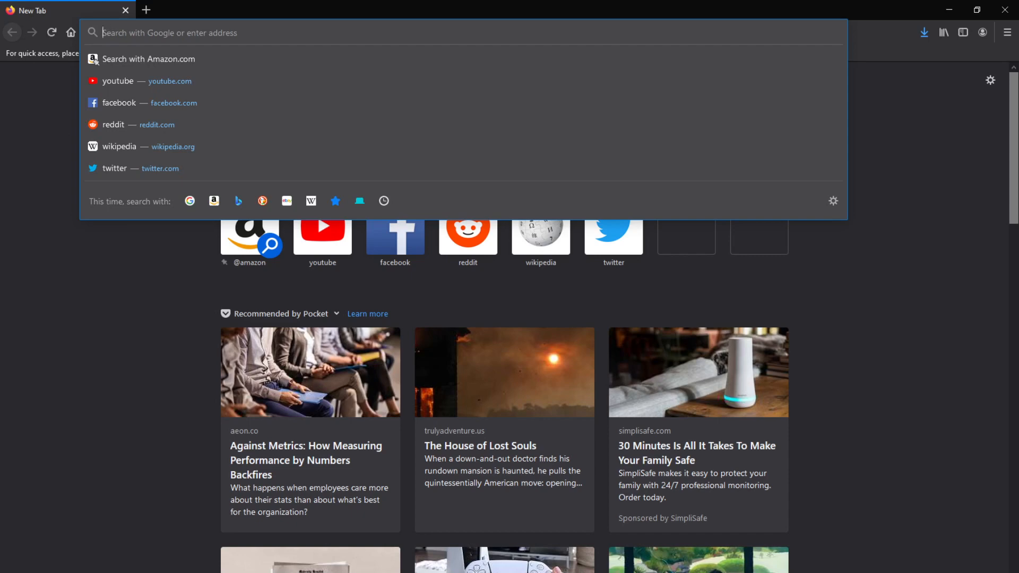
mouse_move(270, 305)
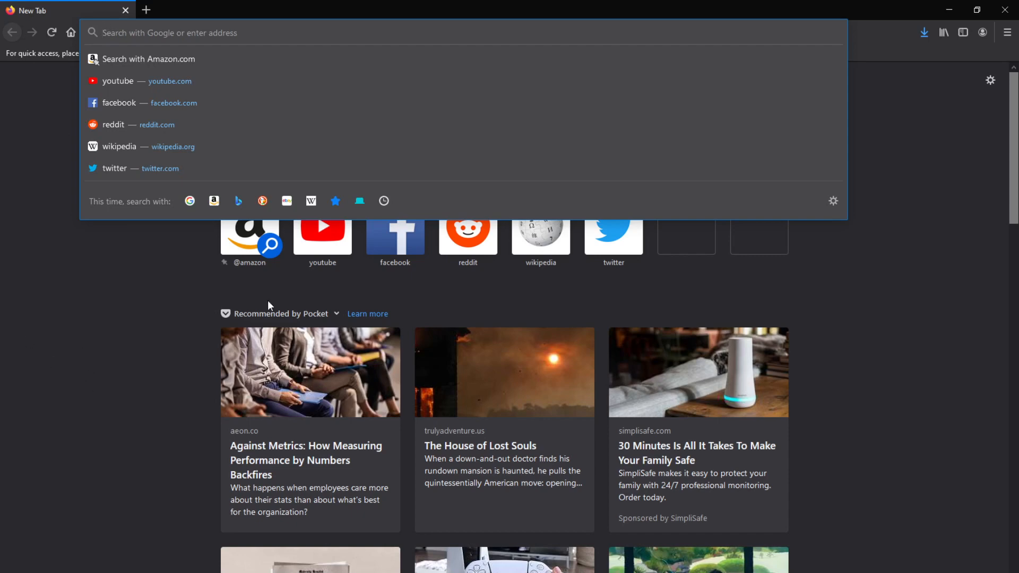
Load the raw.githubusercontent.com old-discord-icon app.ico image and start saving it to disk
text(https://raw.githubusercontent.com/fabsch2003/old-discord-icon/main/app.ico)
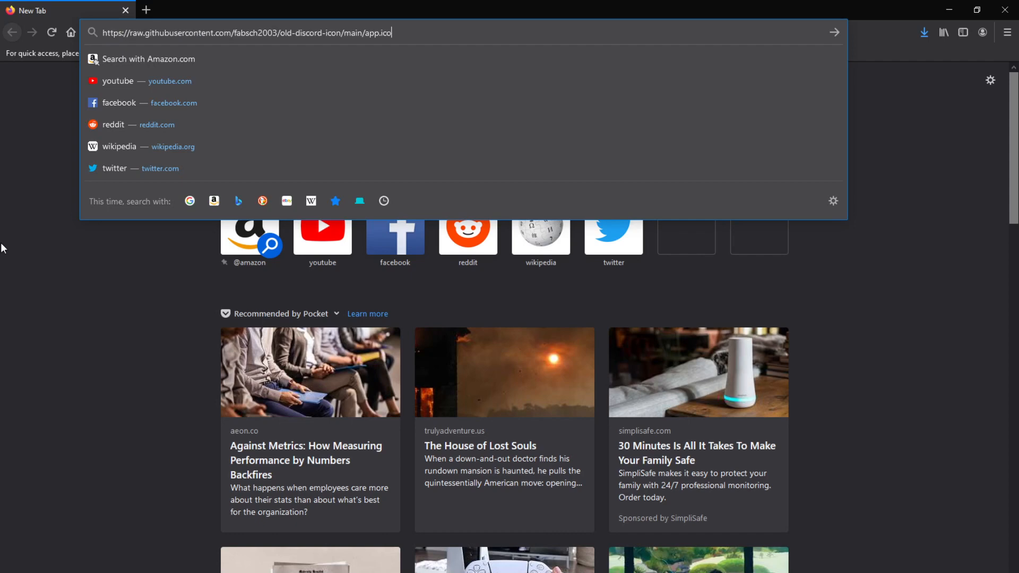
key(Enter)
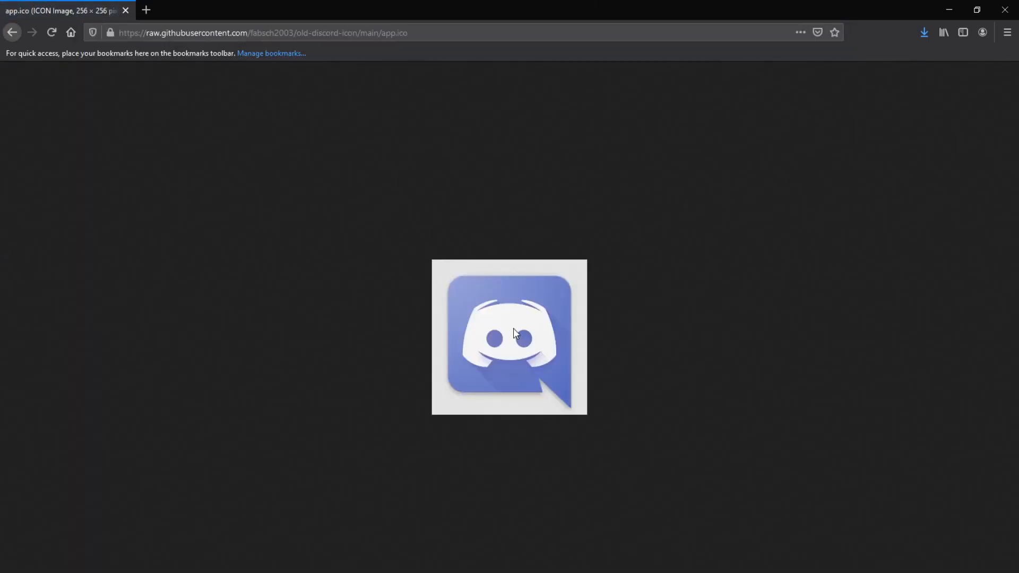
right_click(515, 333)
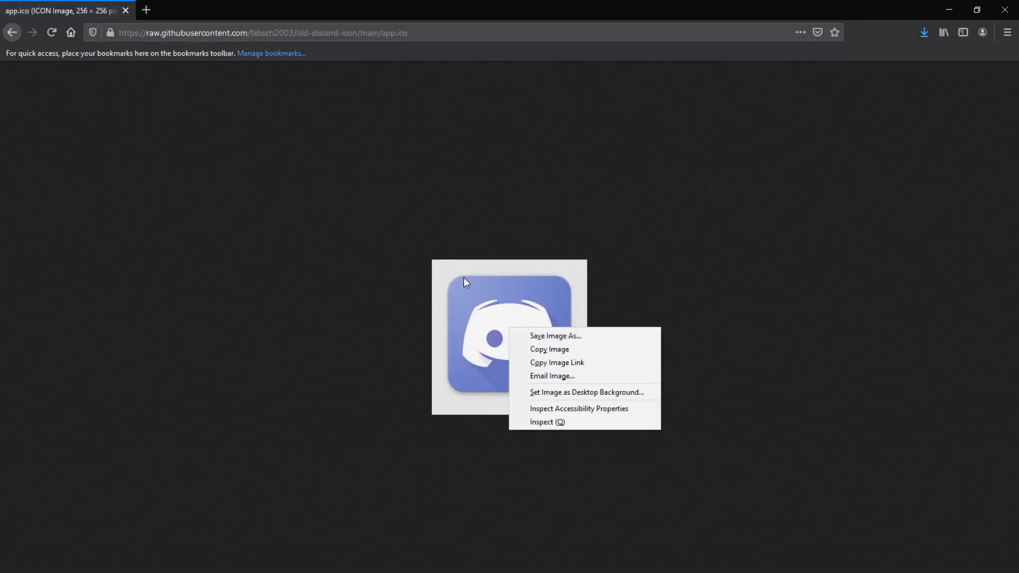
click(556, 335)
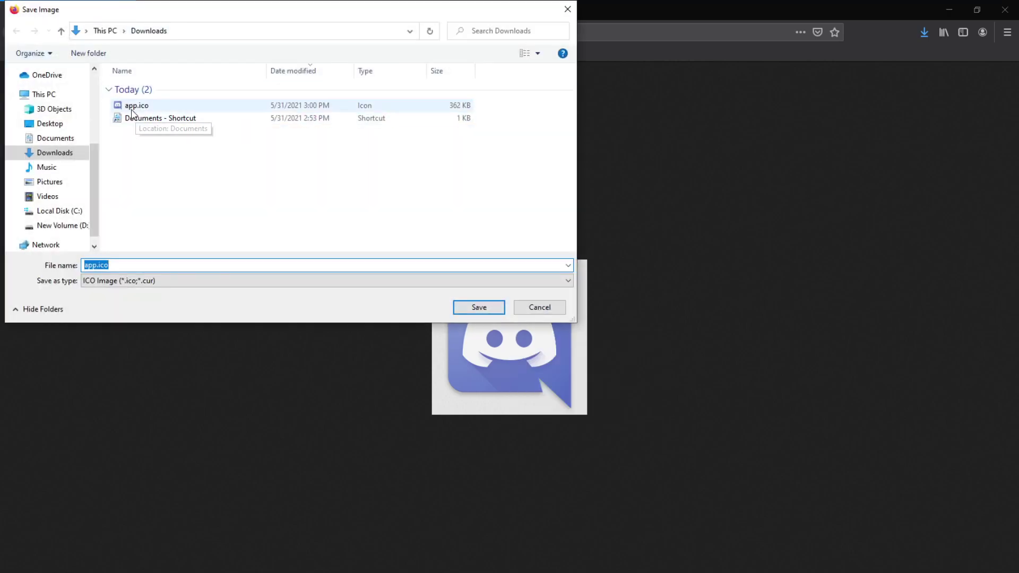
mouse_move(90, 243)
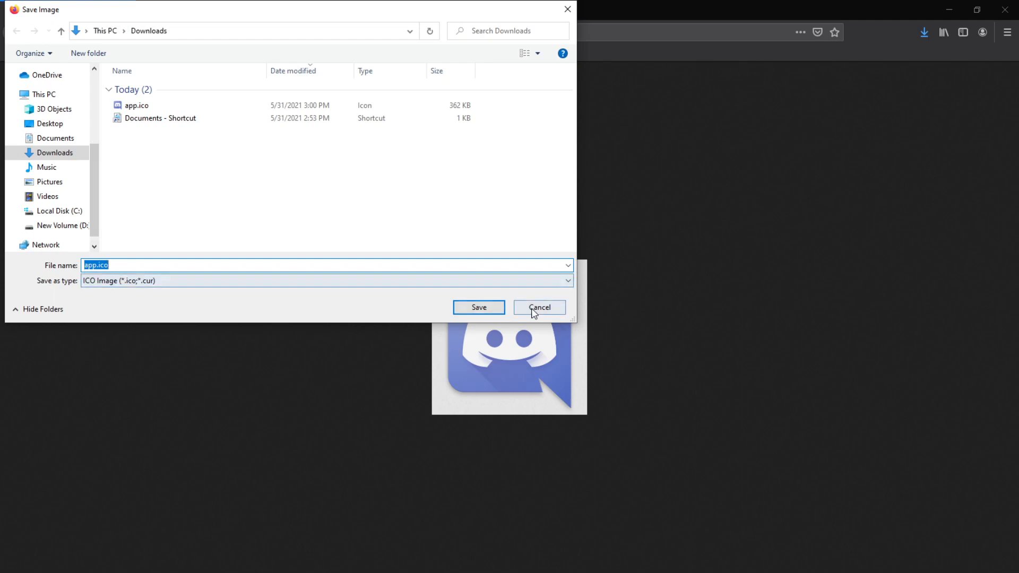
Cancel the duplicate save and locate the already-downloaded app.ico via the downloads list
click(539, 308)
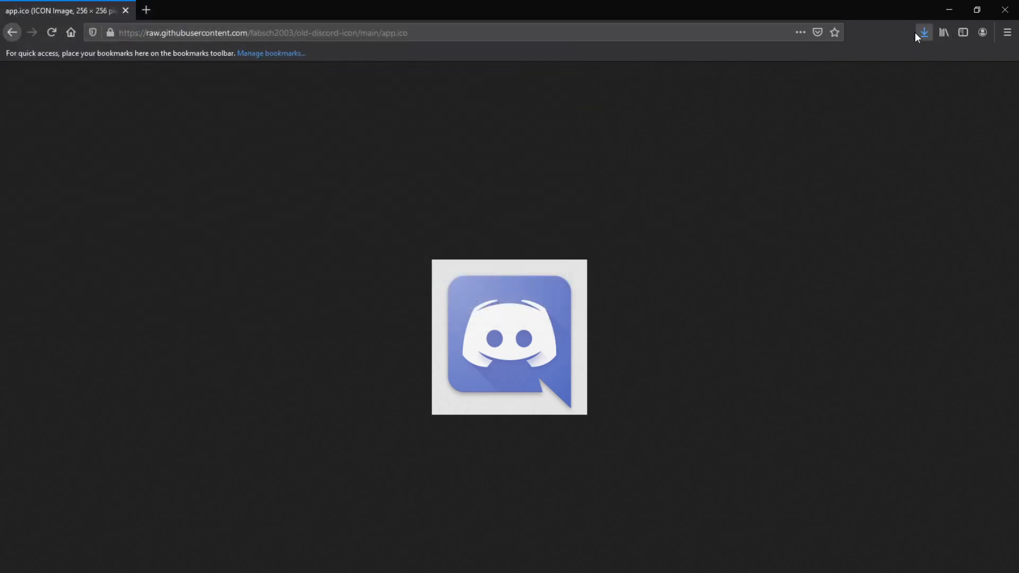
click(924, 32)
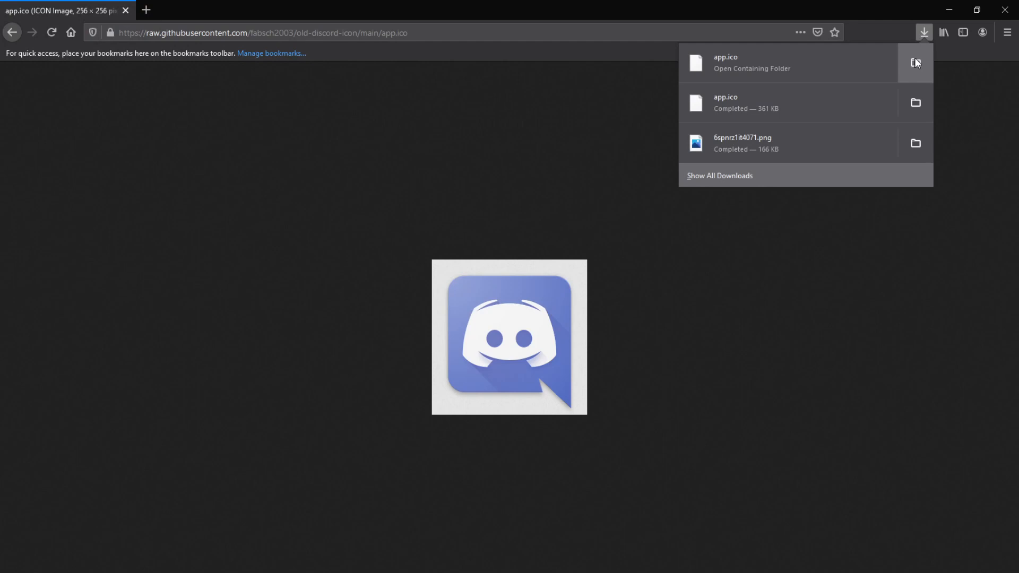
click(915, 62)
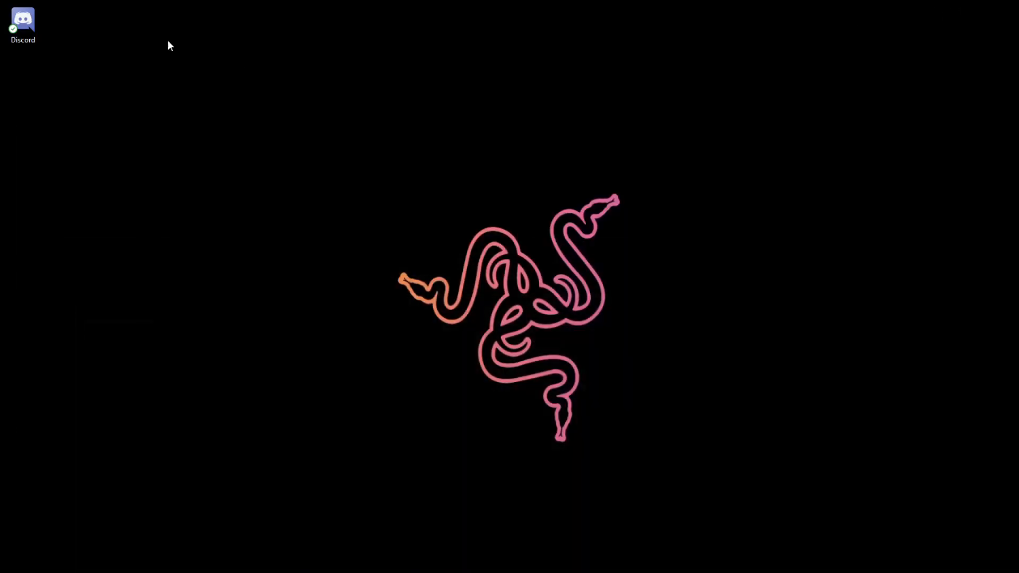
Bring up the Properties window of the Discord desktop shortcut
click(24, 19)
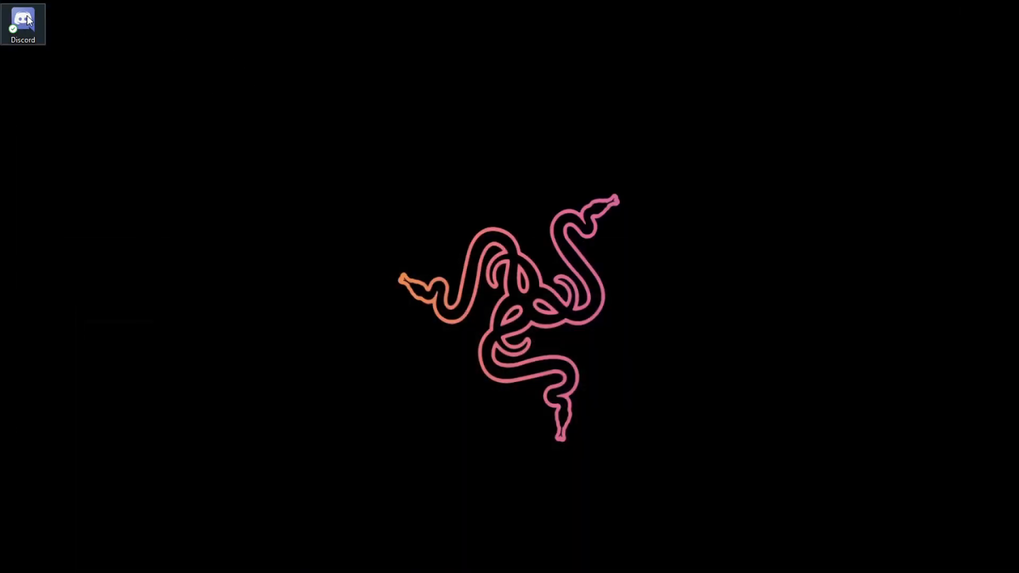
right_click(23, 16)
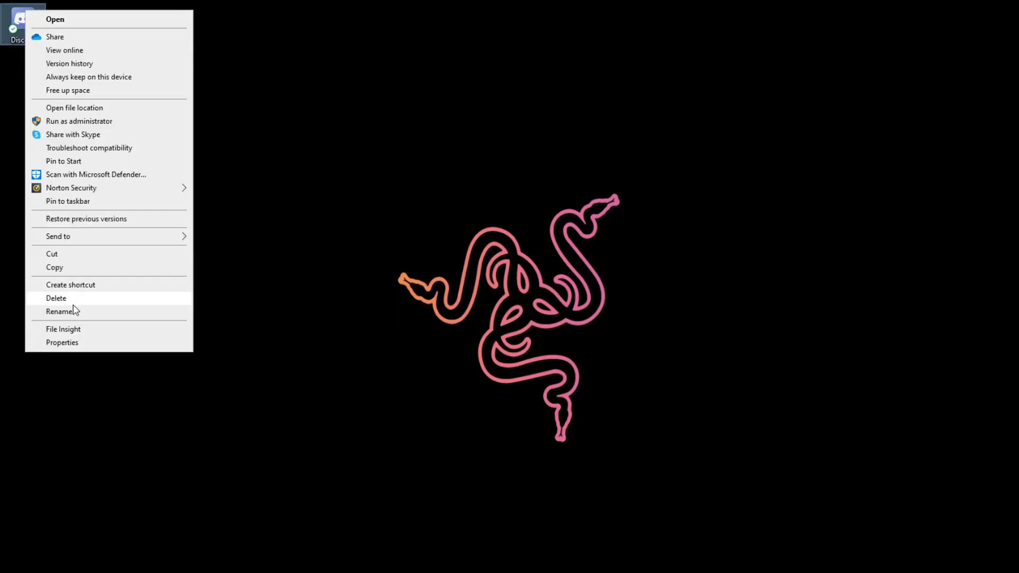
click(61, 342)
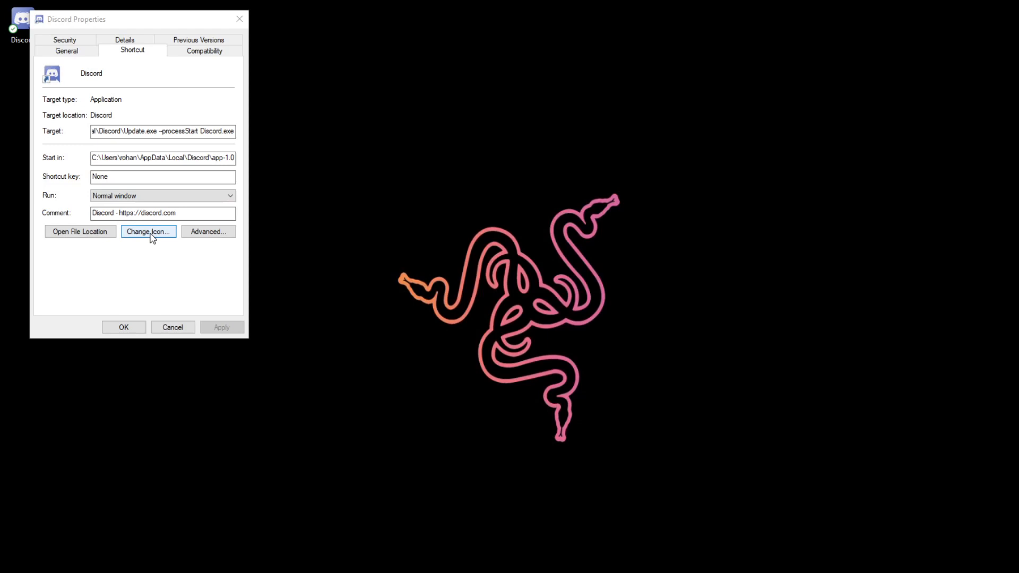
Assign app.ico from Downloads as the shortcut's icon, apply it and close Properties
click(148, 231)
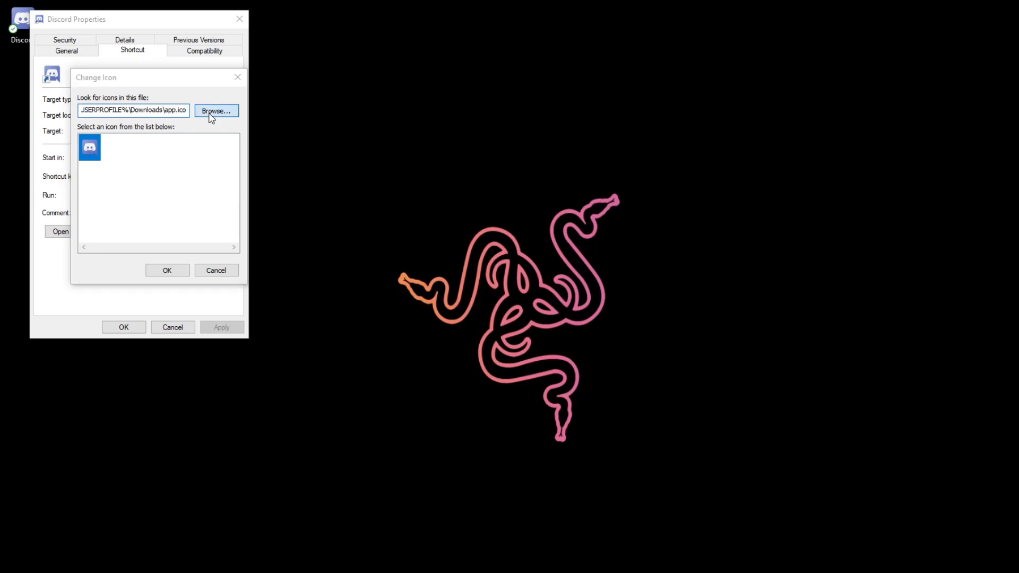
click(217, 112)
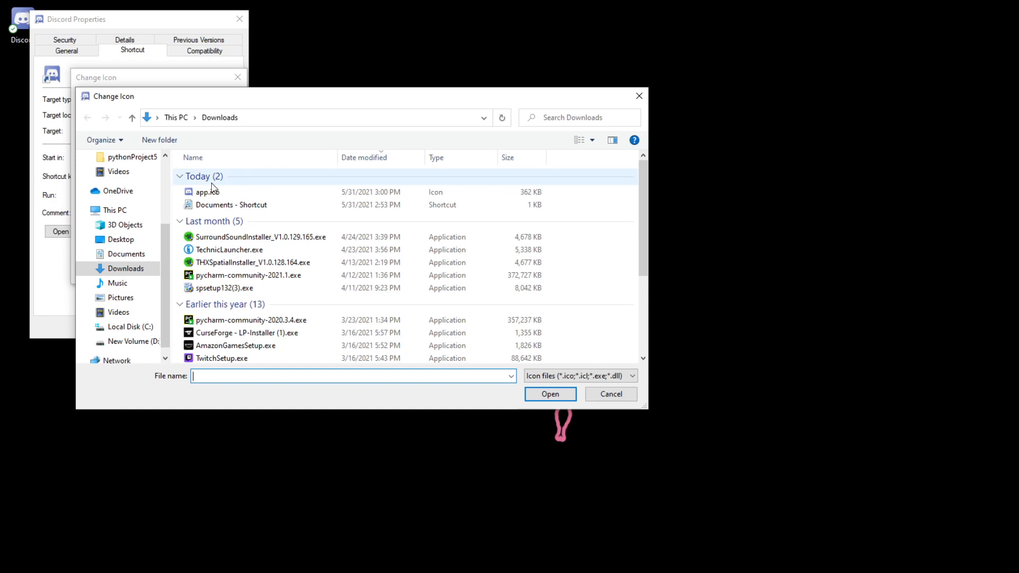
click(206, 192)
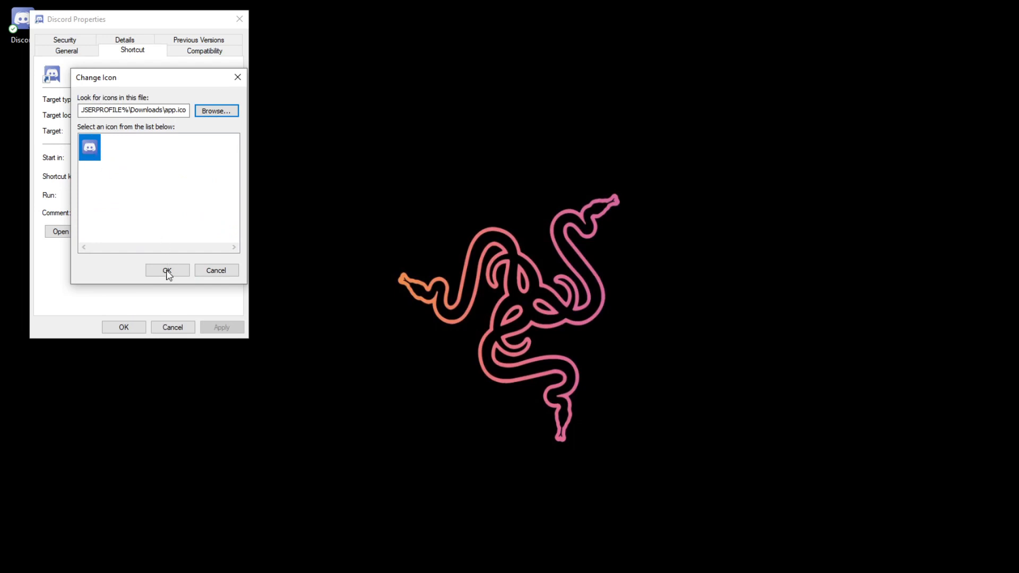
click(167, 271)
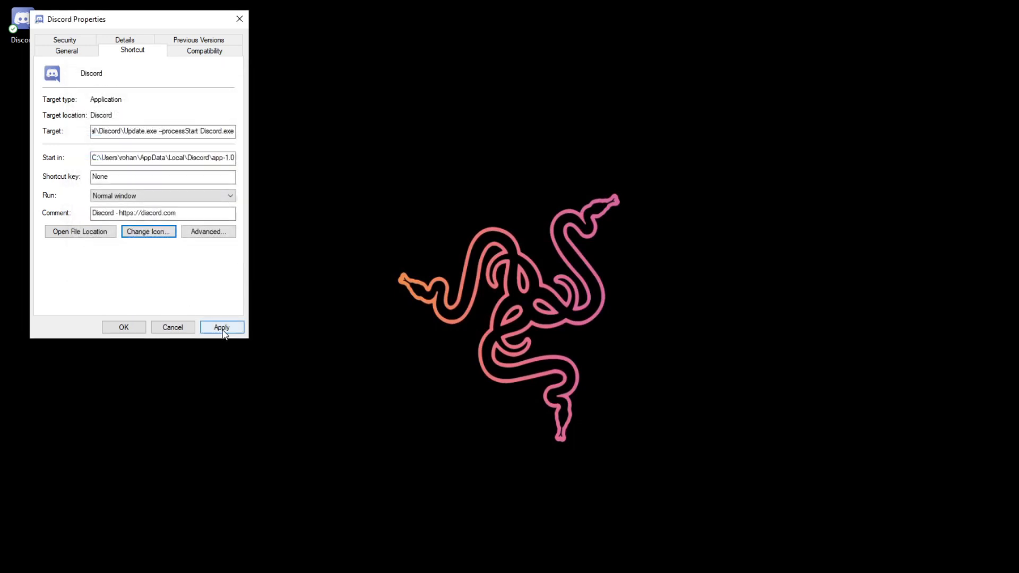
click(222, 327)
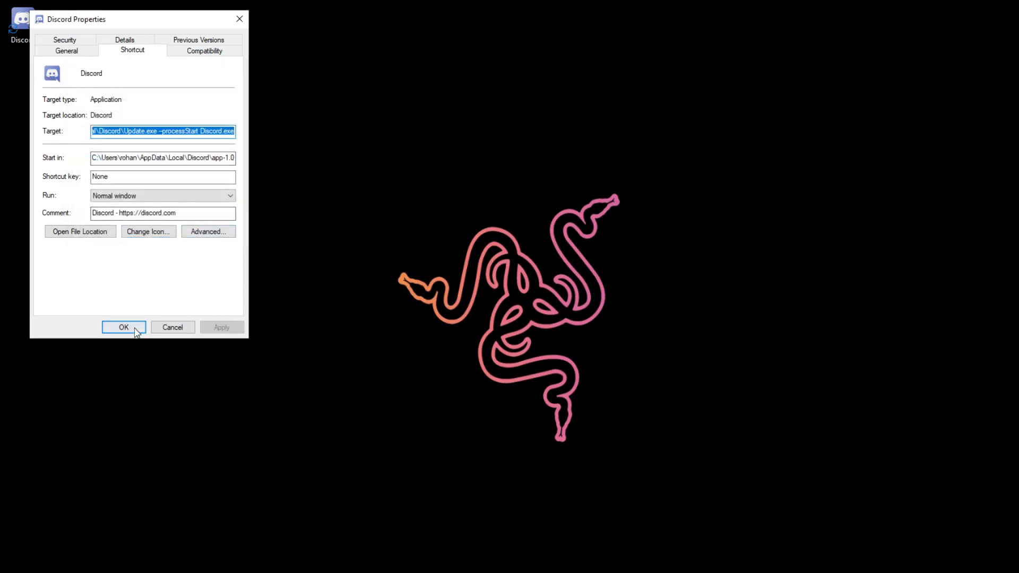
click(124, 327)
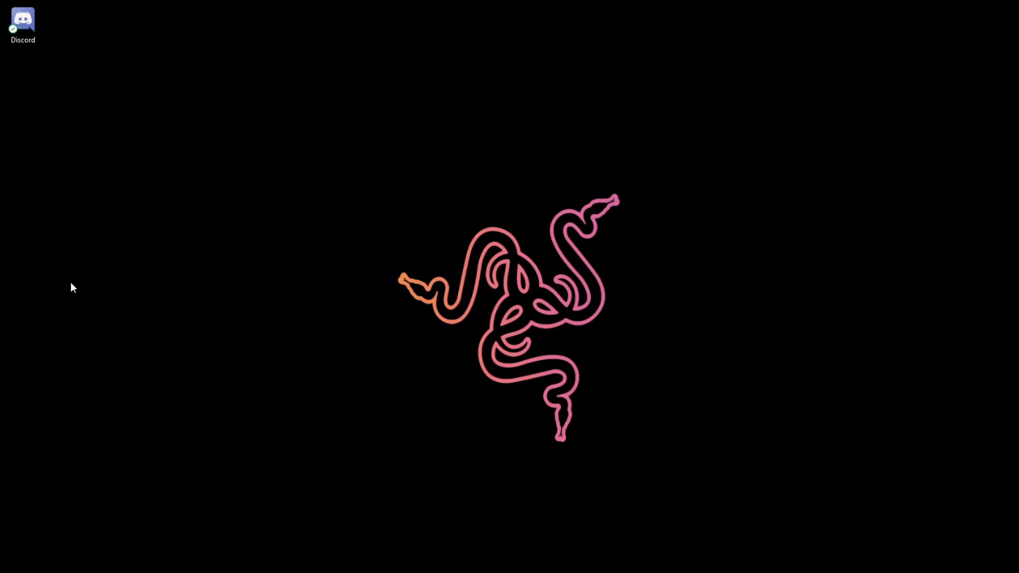
mouse_move(513, 467)
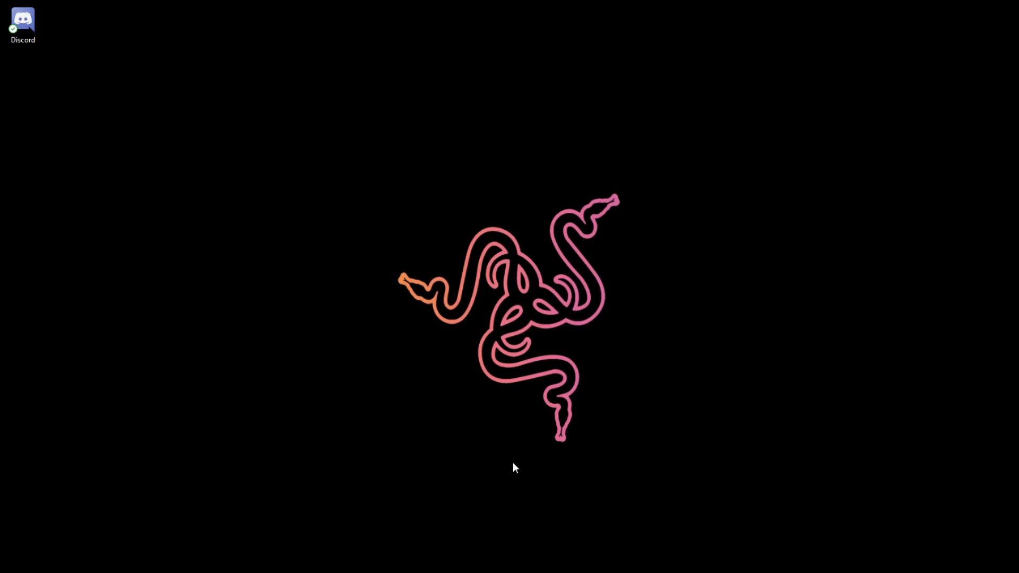